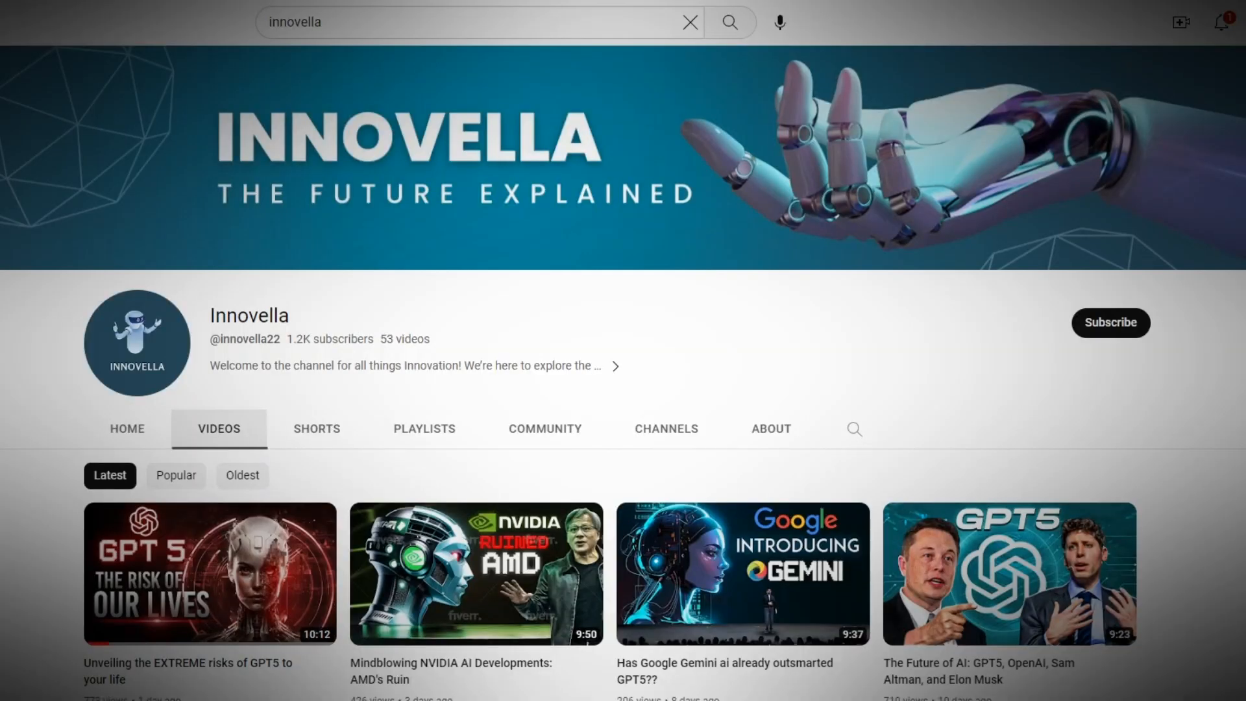
pyautogui.scroll(-3)
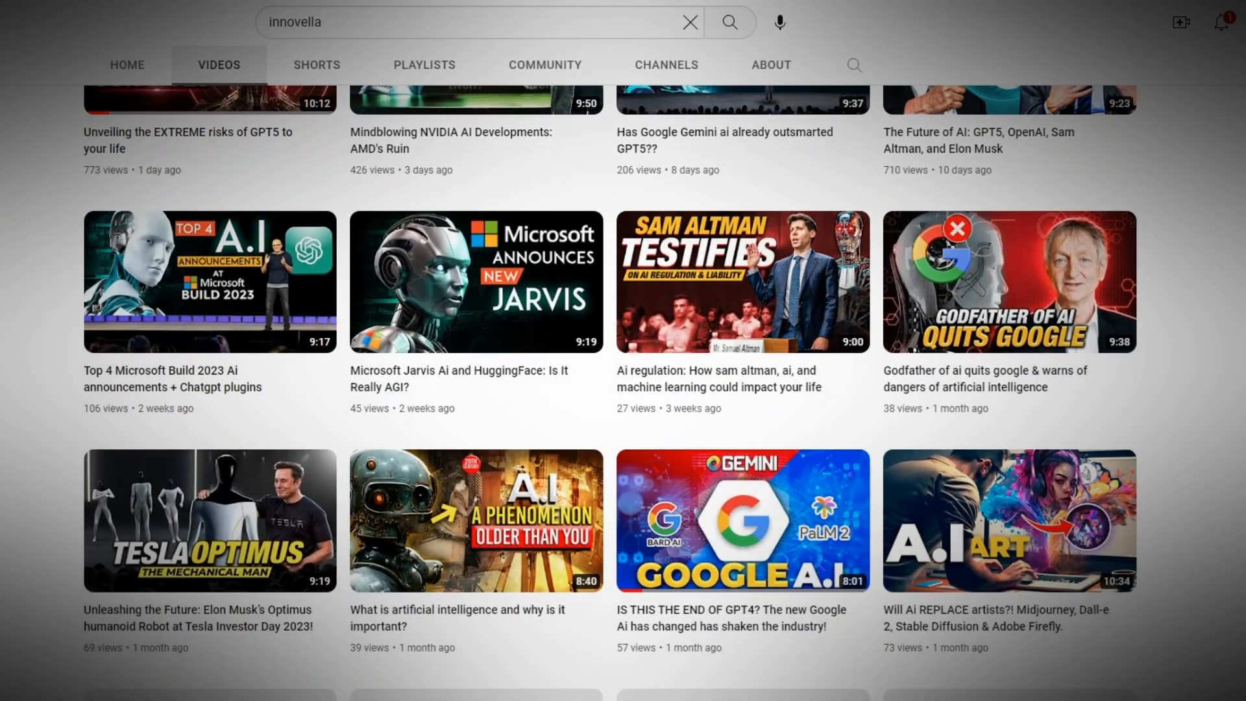
pyautogui.scroll(-3)
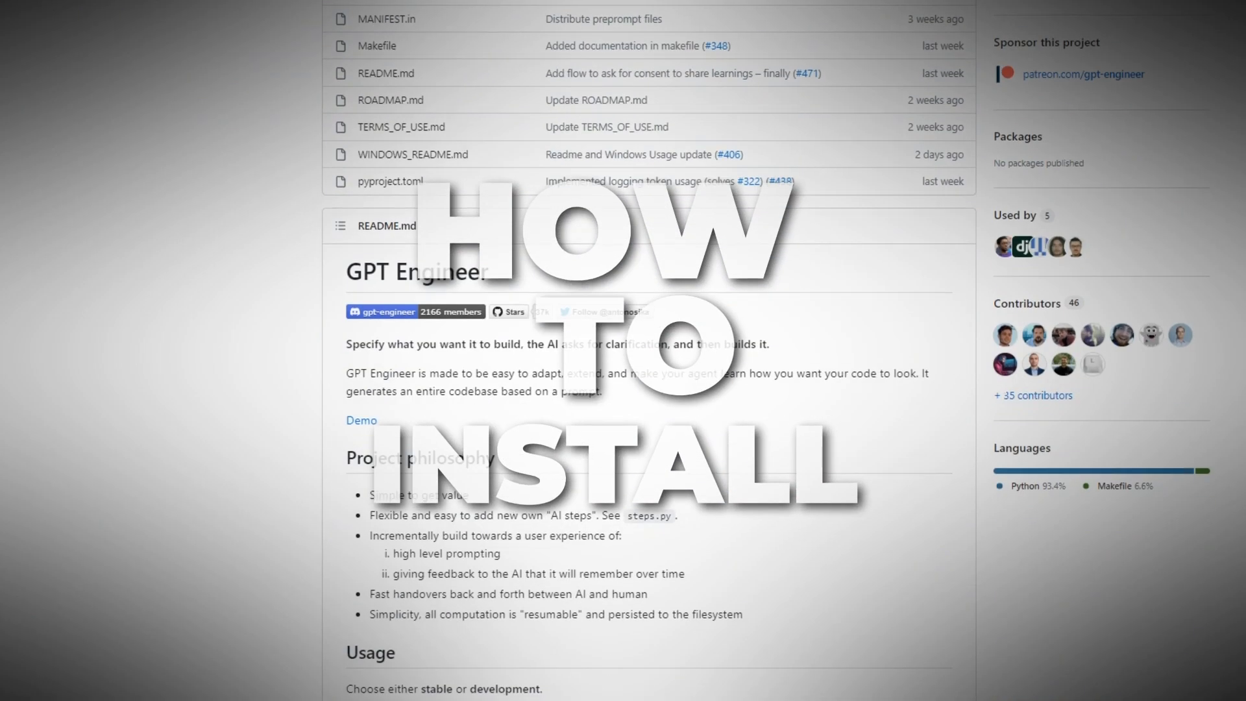
pyautogui.scroll(-3)
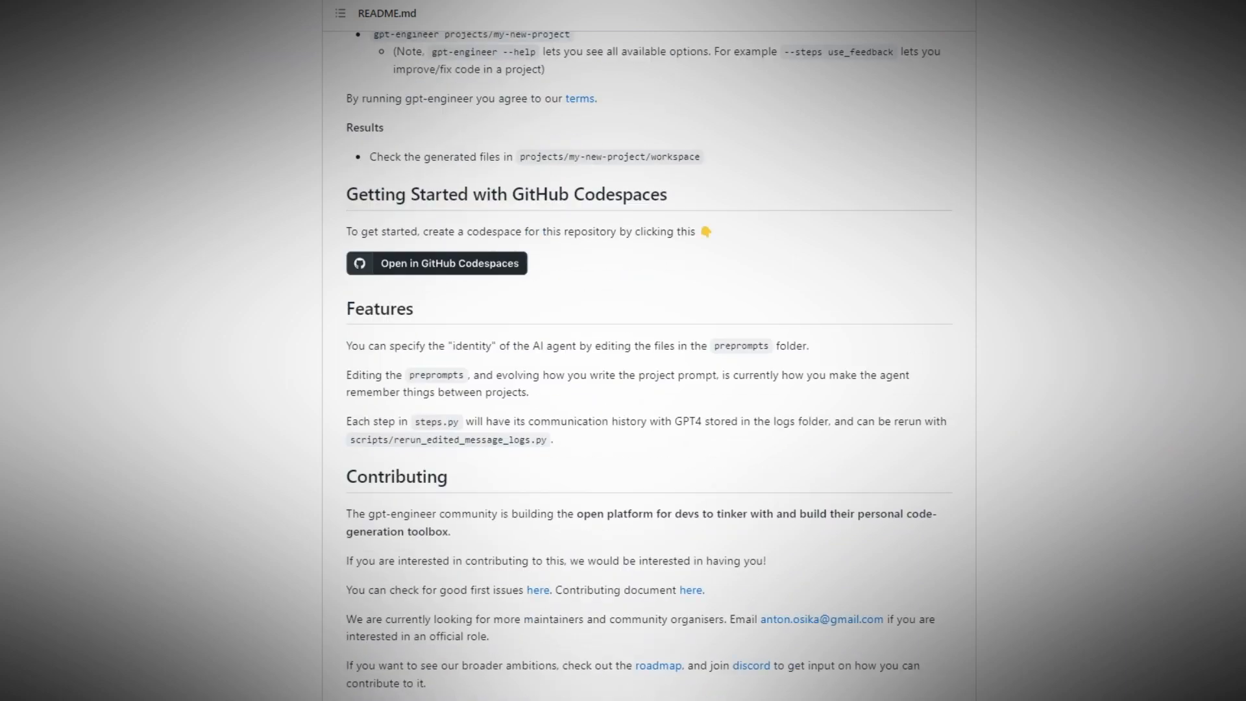